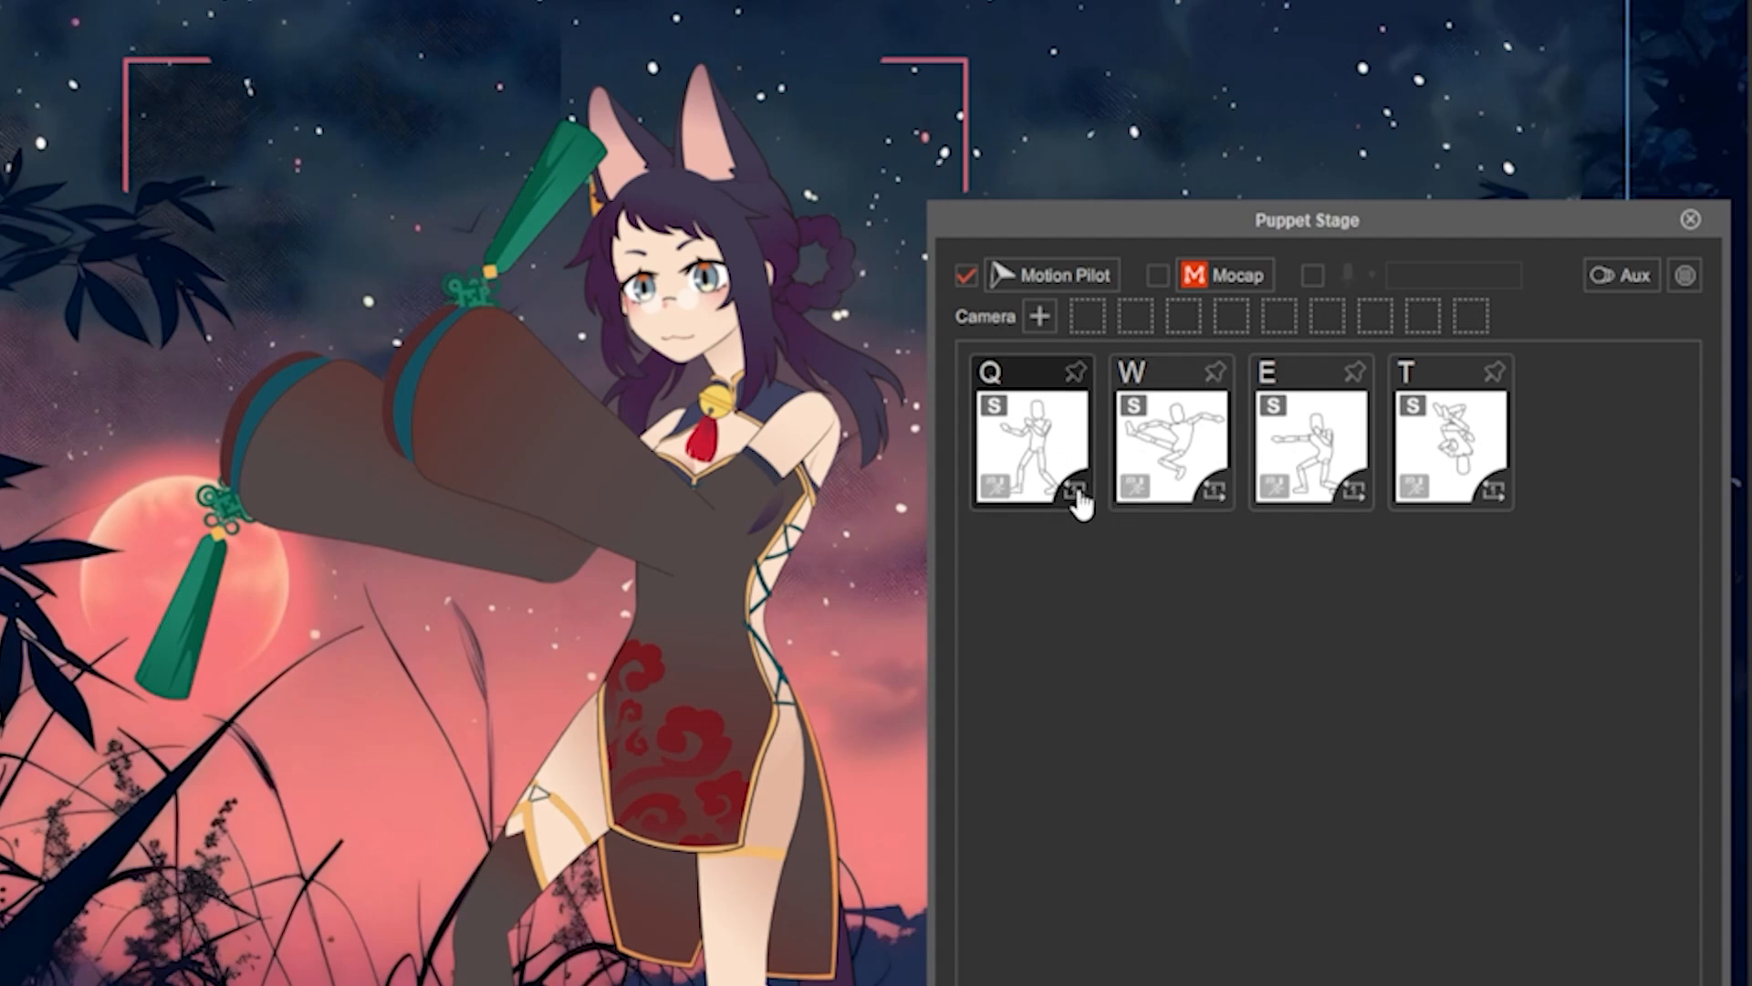
# - Open Flock Settings showing Eva_F as leader with a uniform 3-frame follow delay
pyautogui.click(1028, 436)
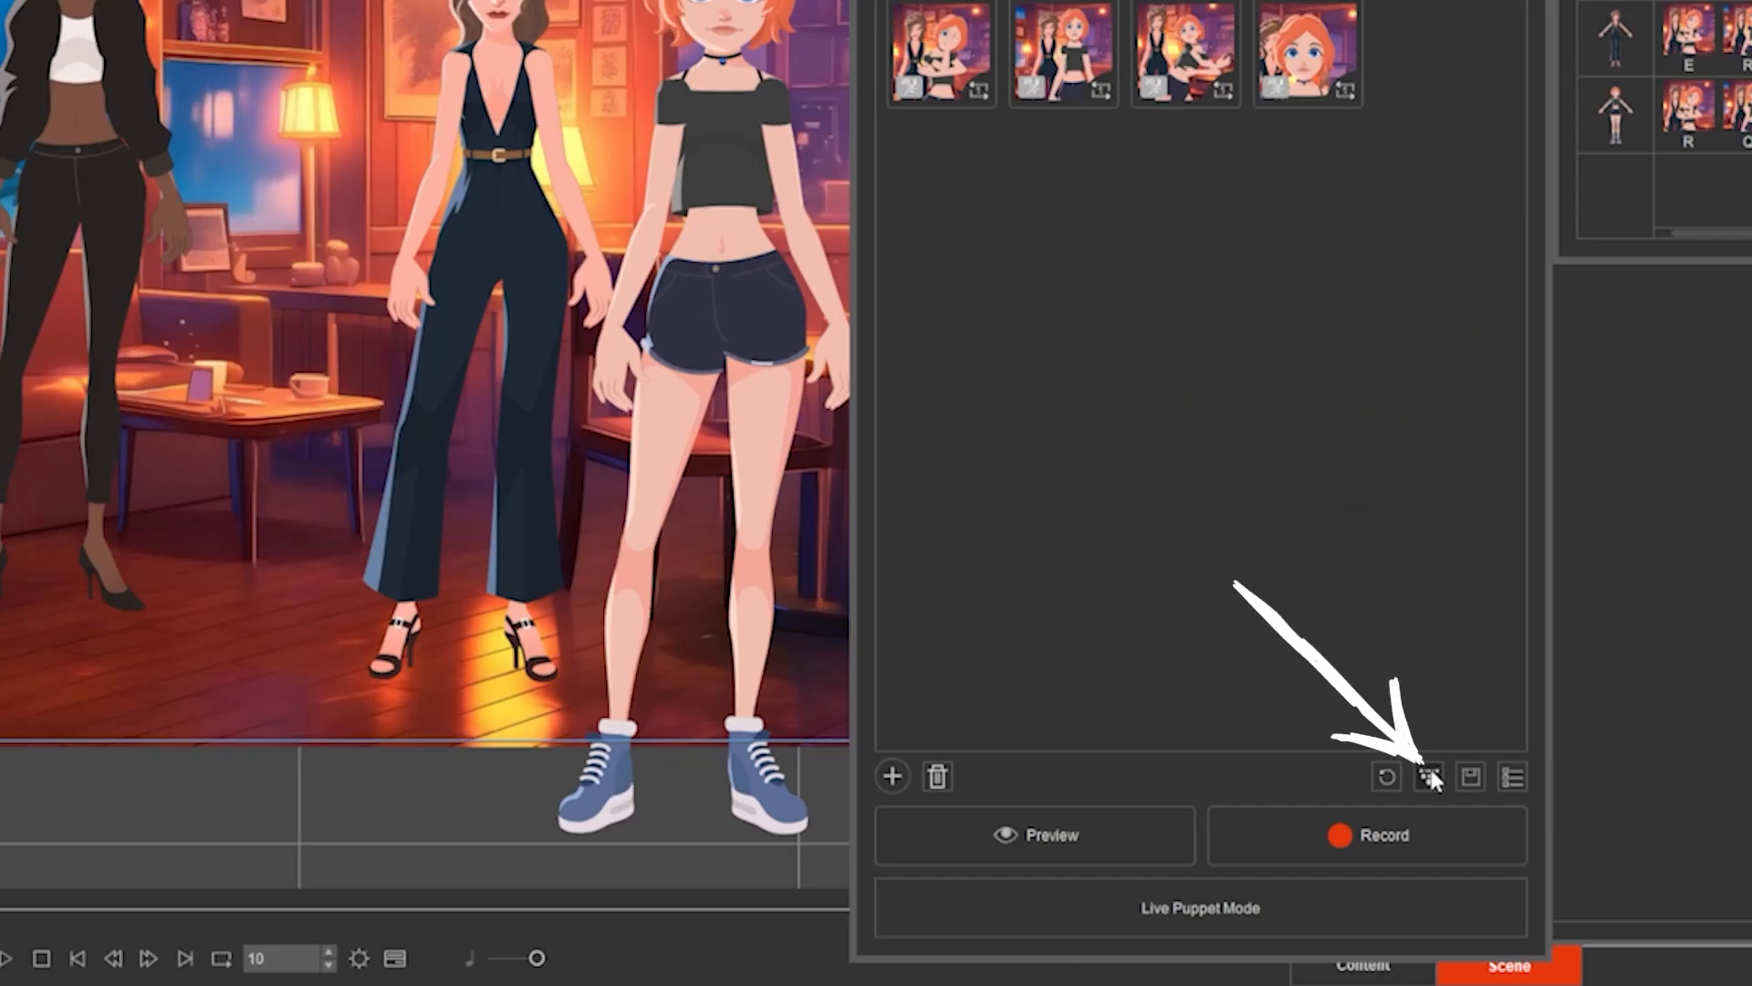
pyautogui.click(1428, 777)
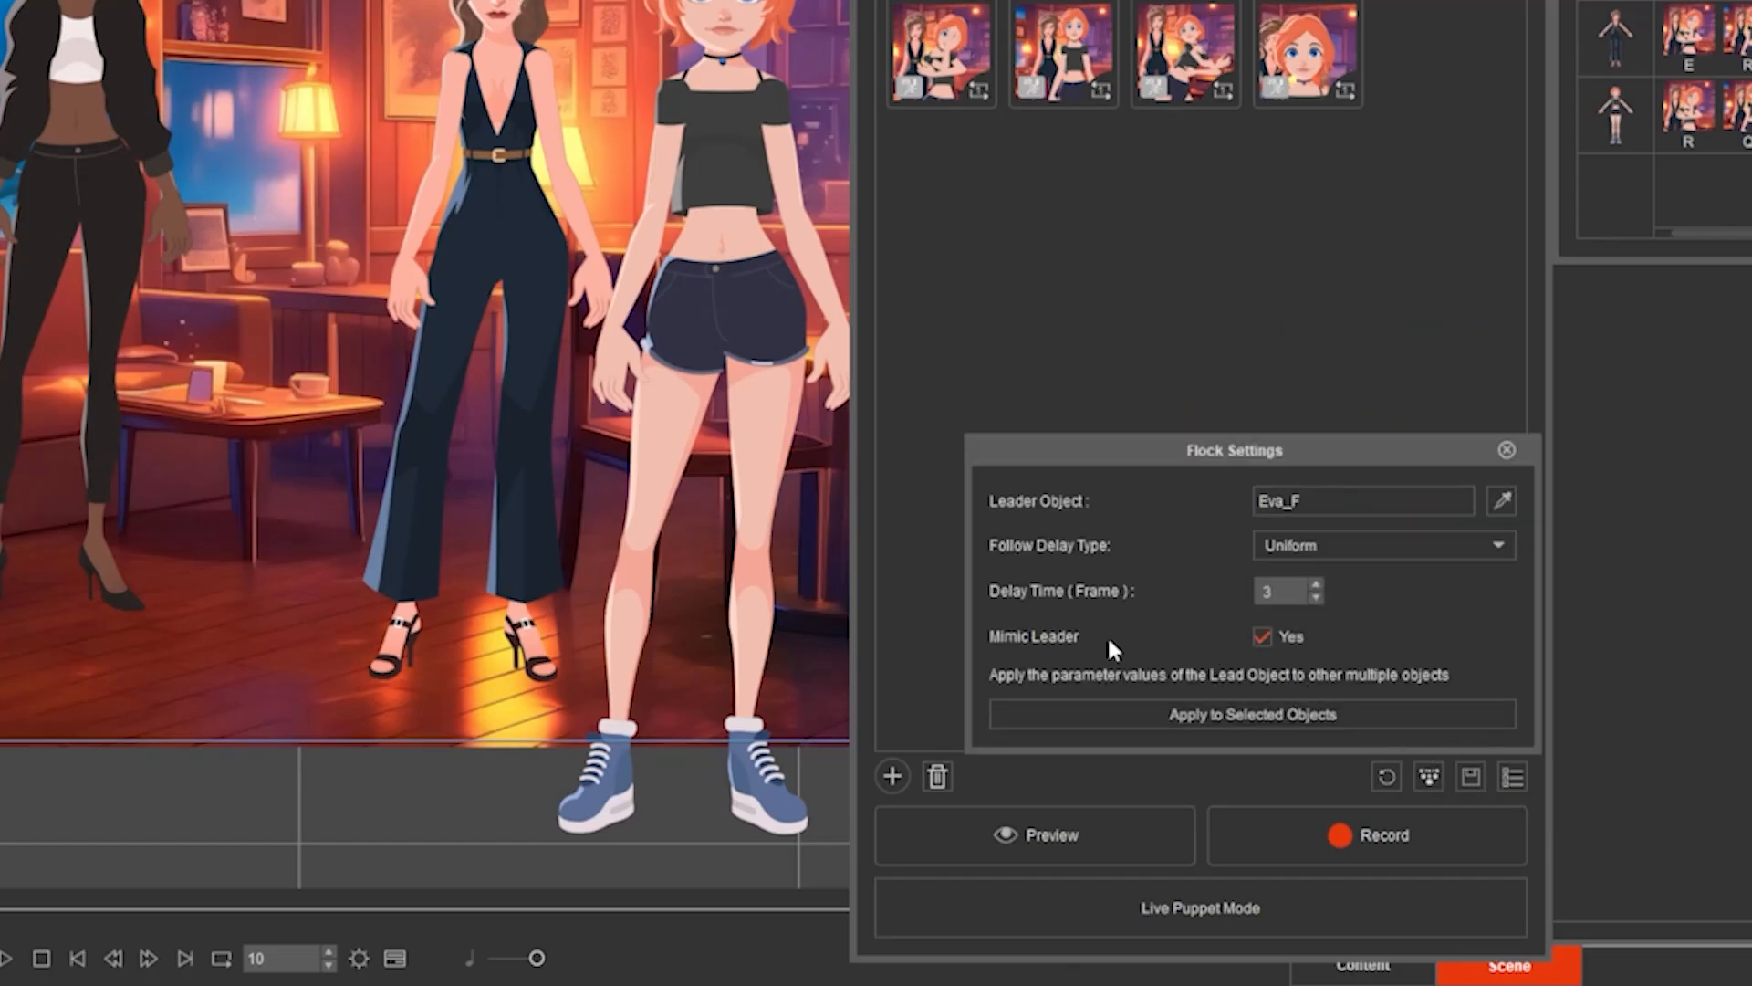